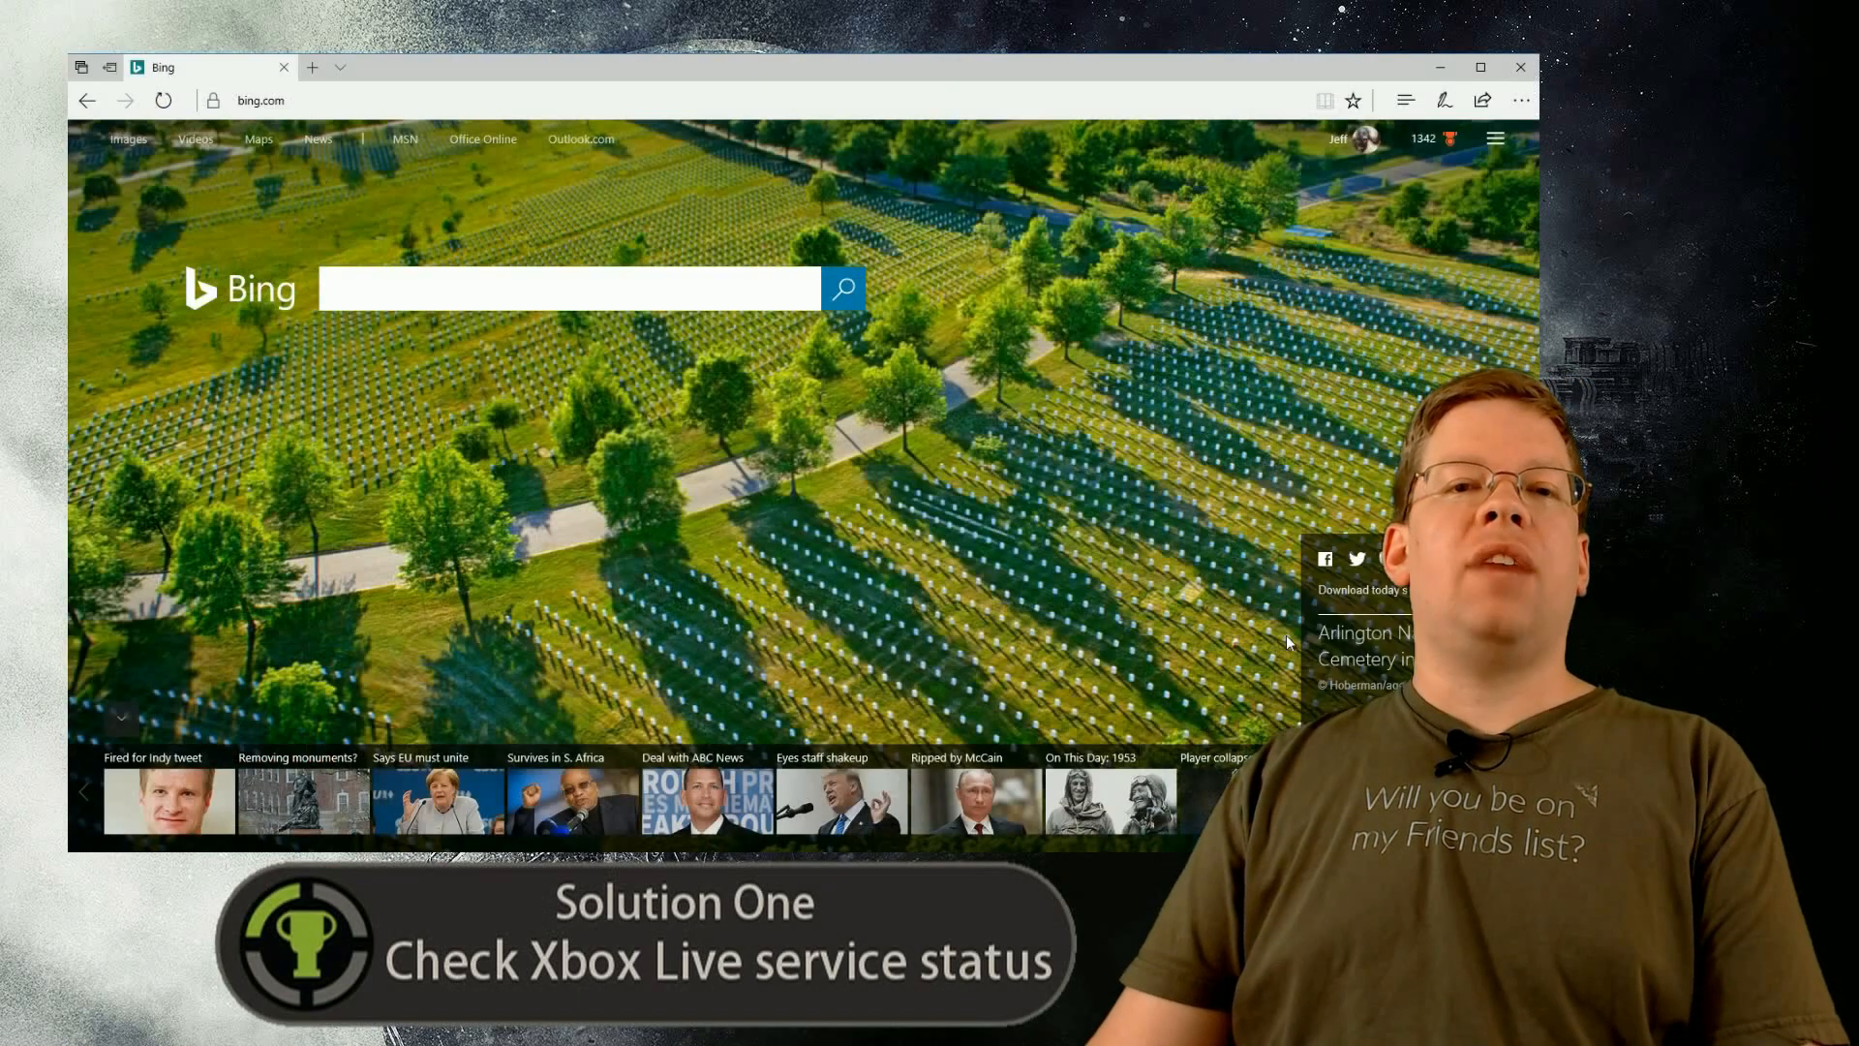
Step: Go to support.xbox.com and open details of the 'Xbox Live service is active' banner
click(533, 99)
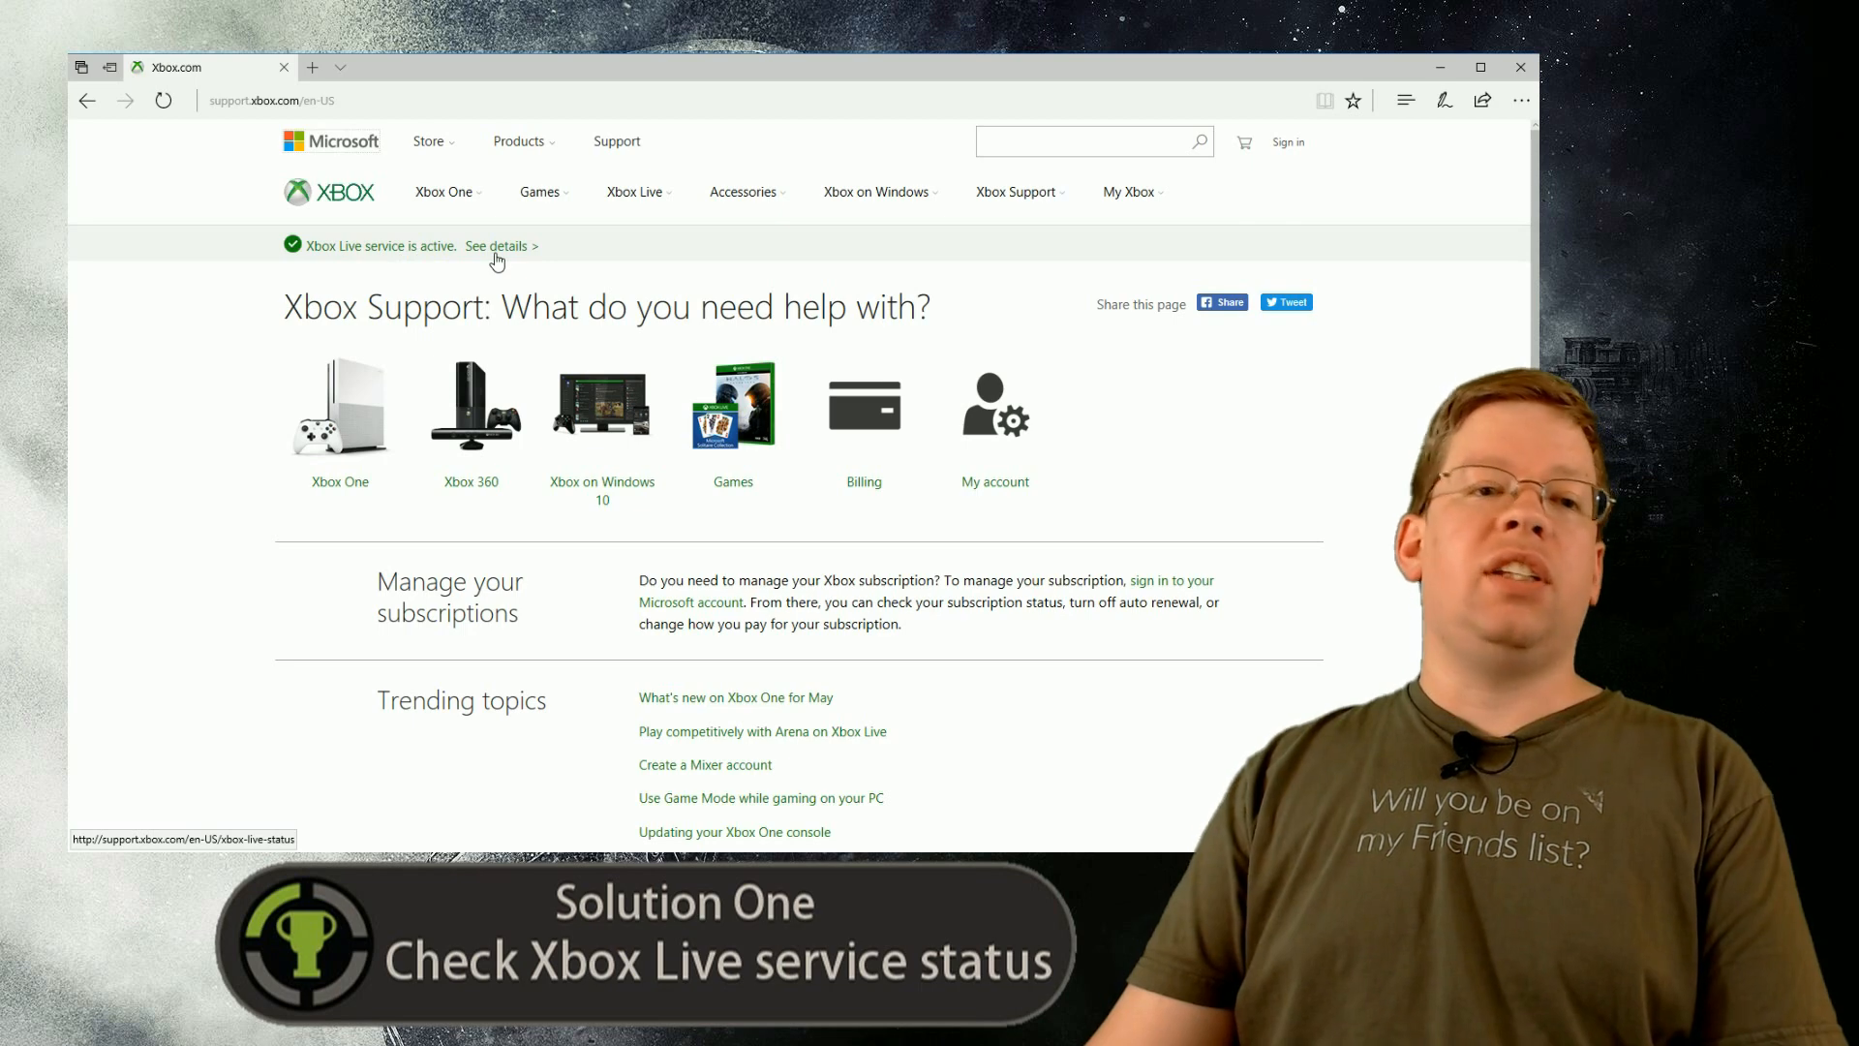
click(496, 245)
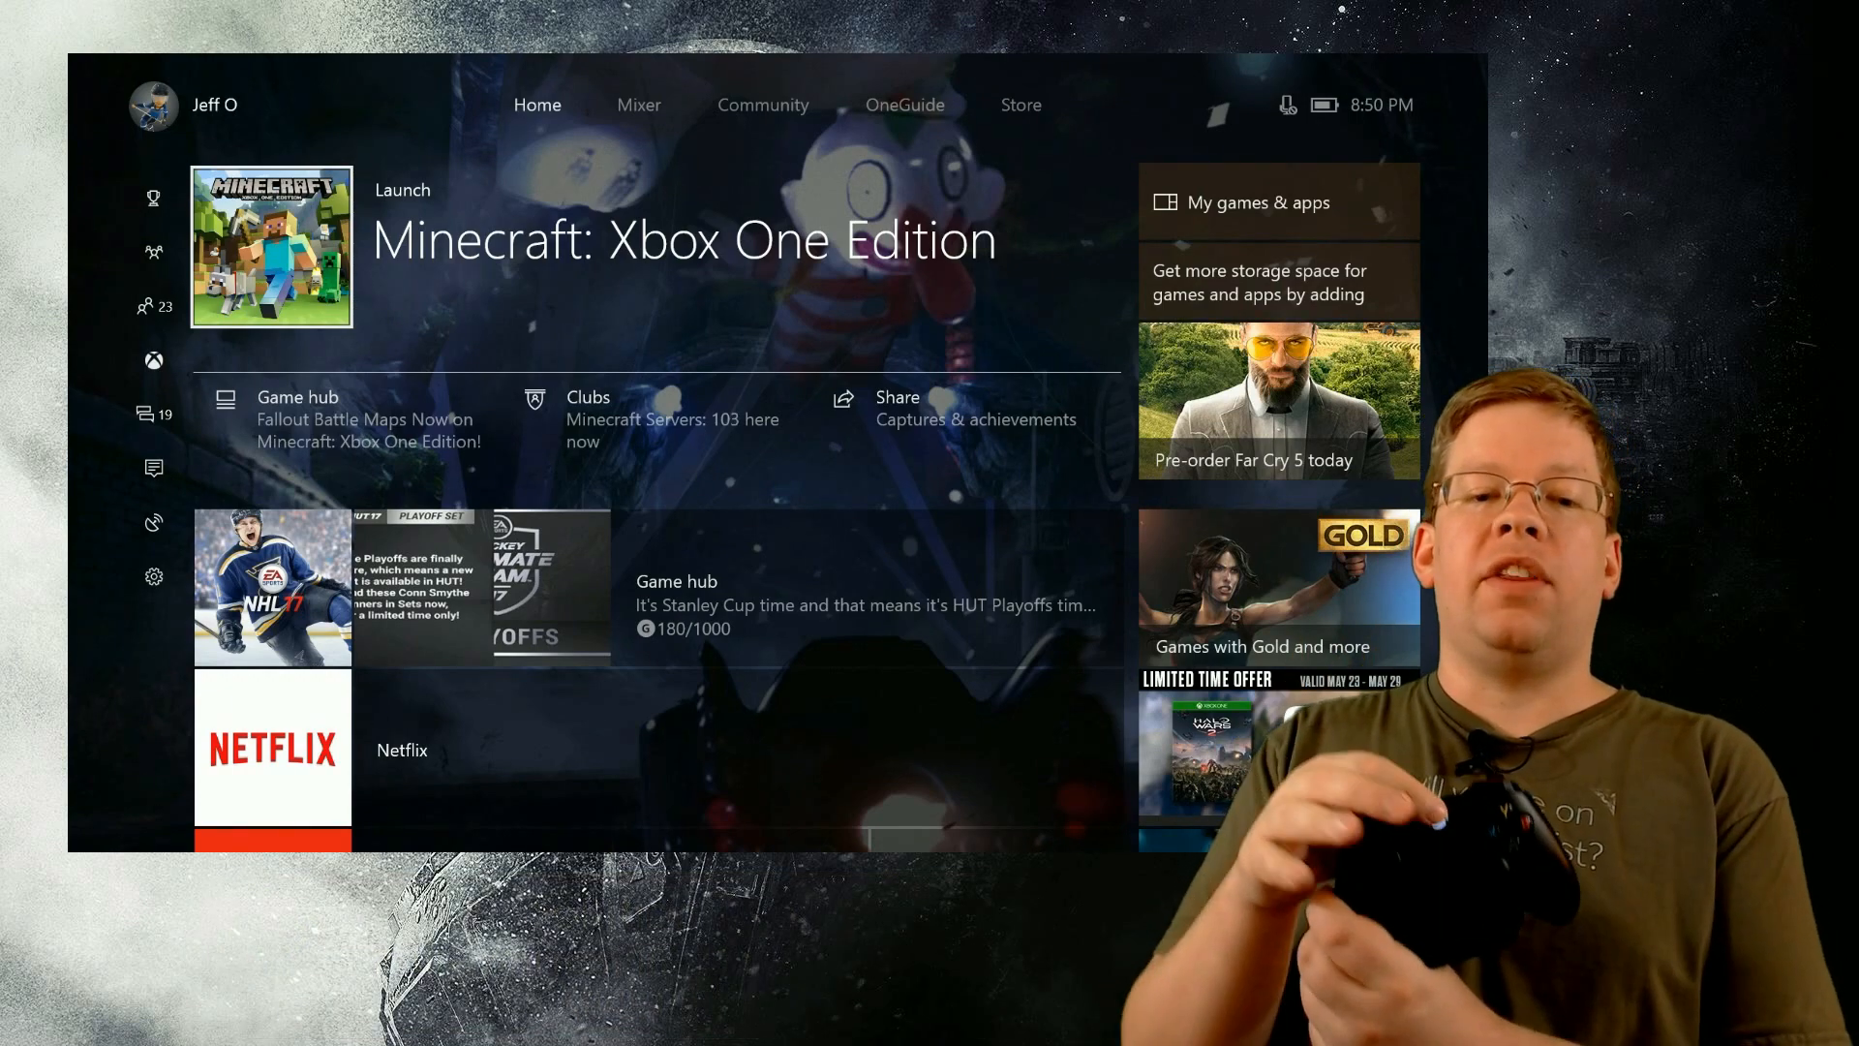
Step: Open the Guide with the Xbox button, showing Home, Games & apps, Store and recent titles
key(Xbox)
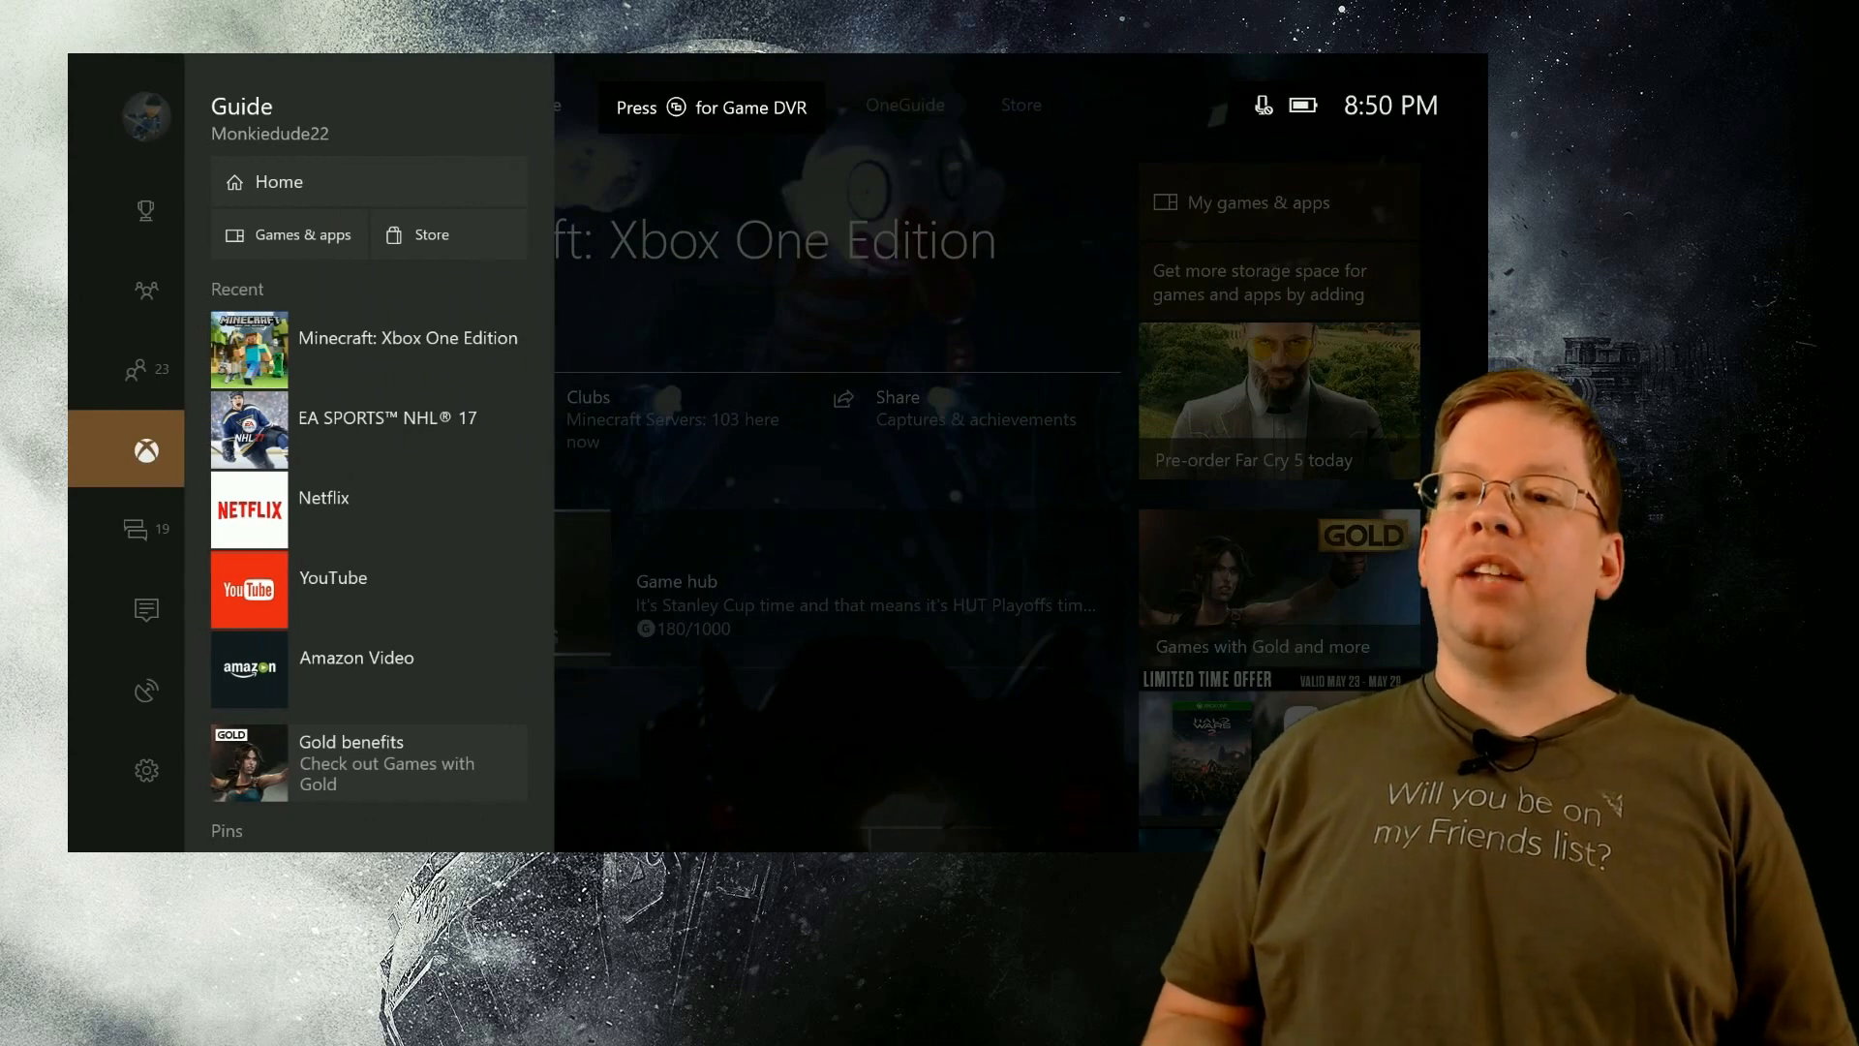
click(146, 770)
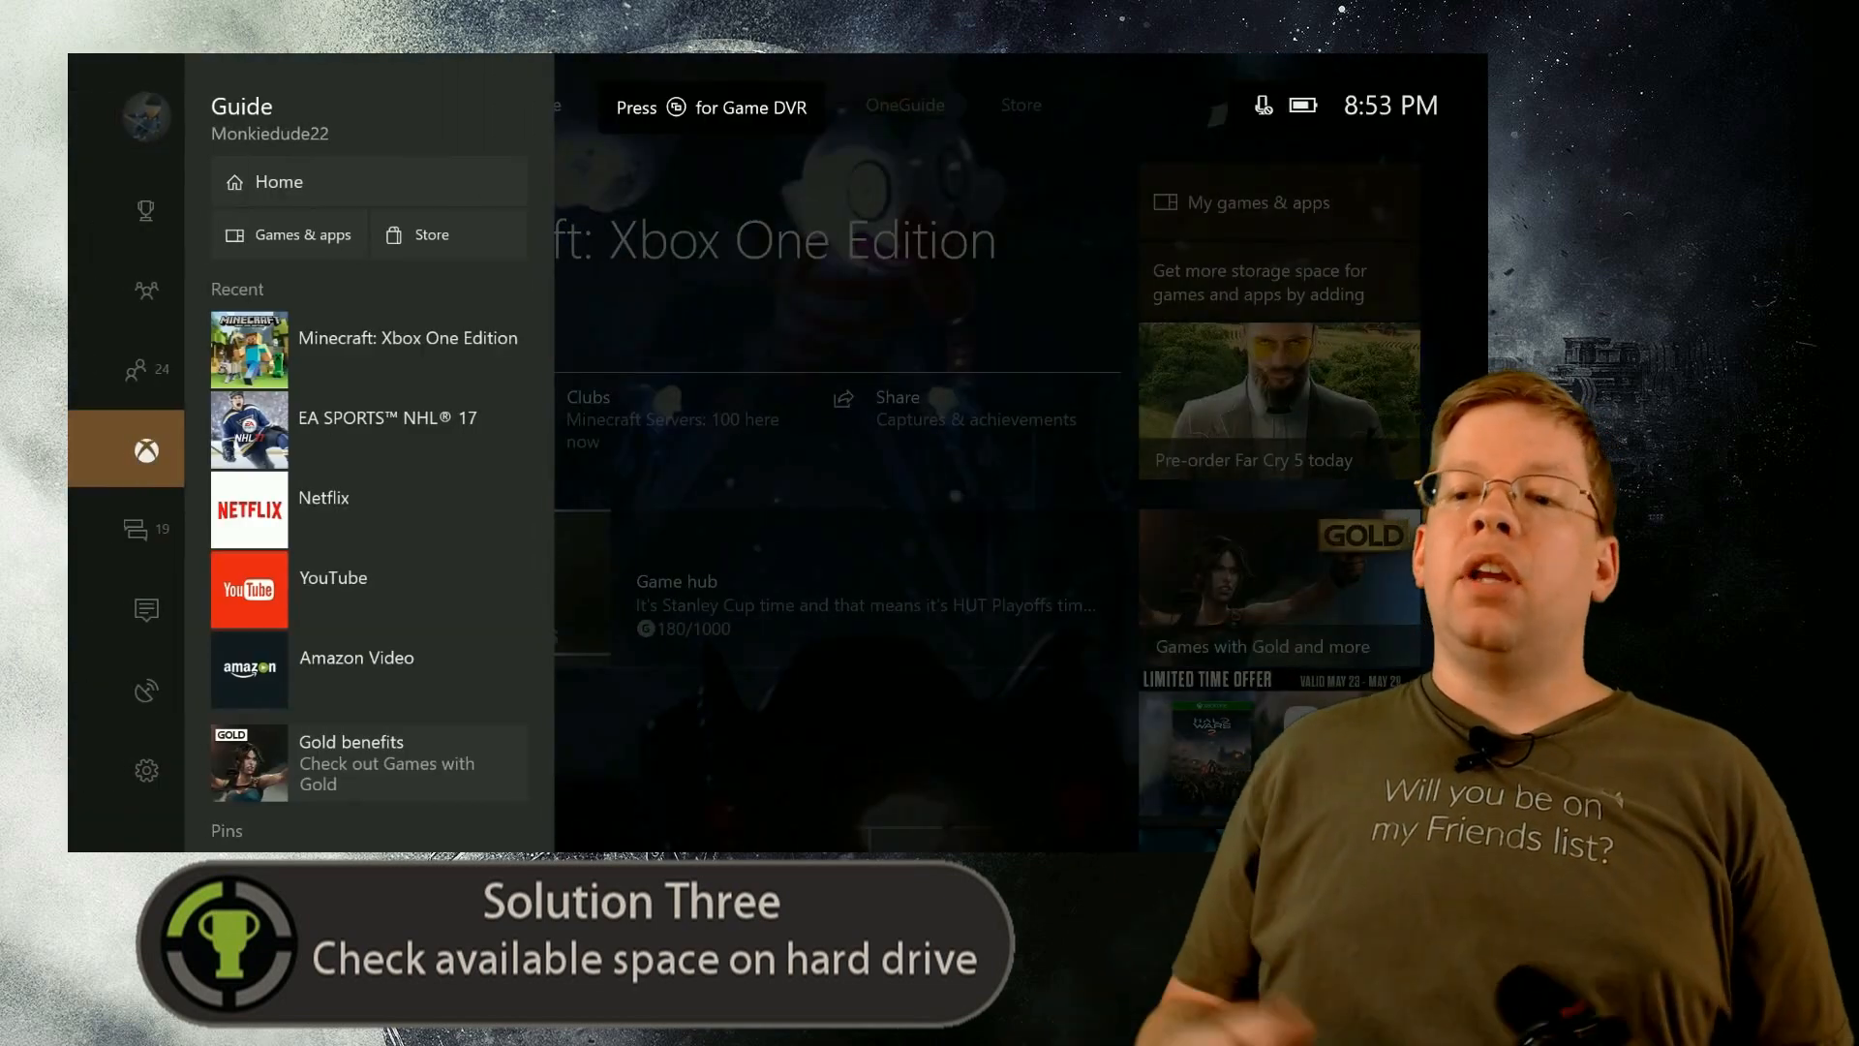
Step: Visit the Guide's messages pane, then close the Guide back to Home
click(144, 528)
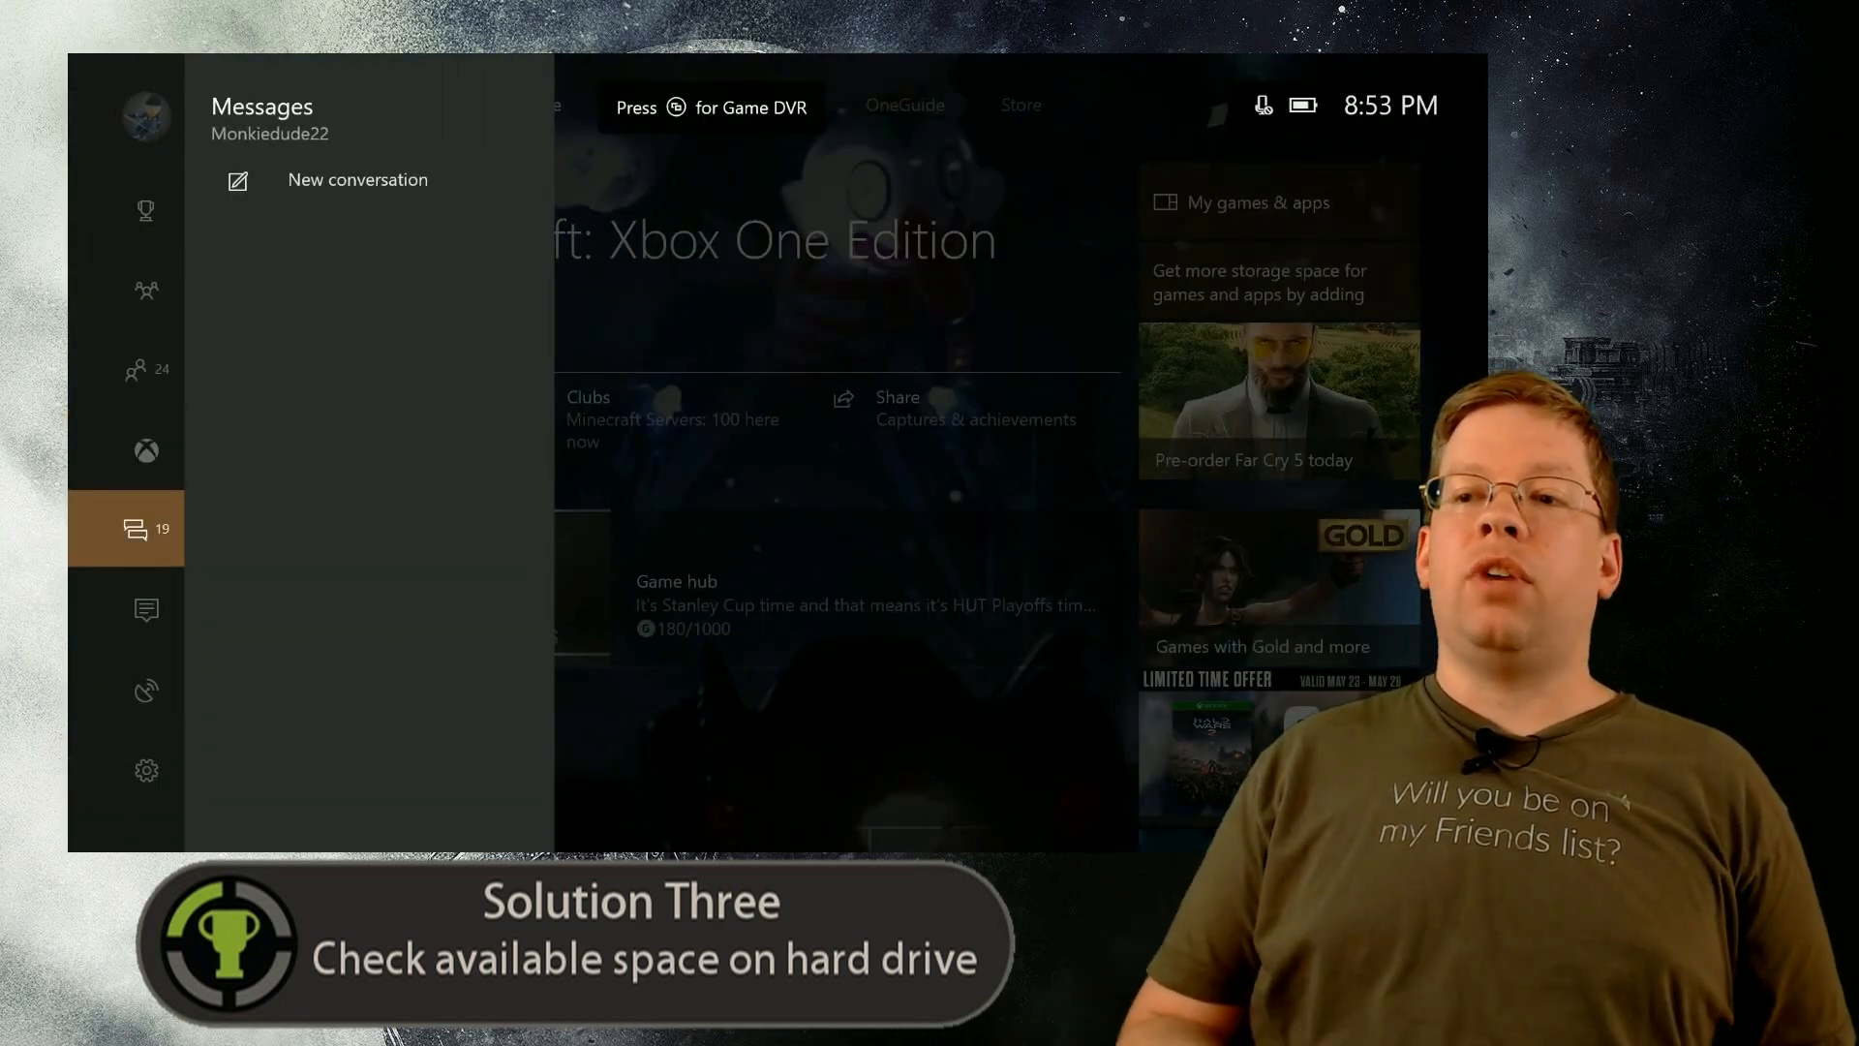
click(146, 609)
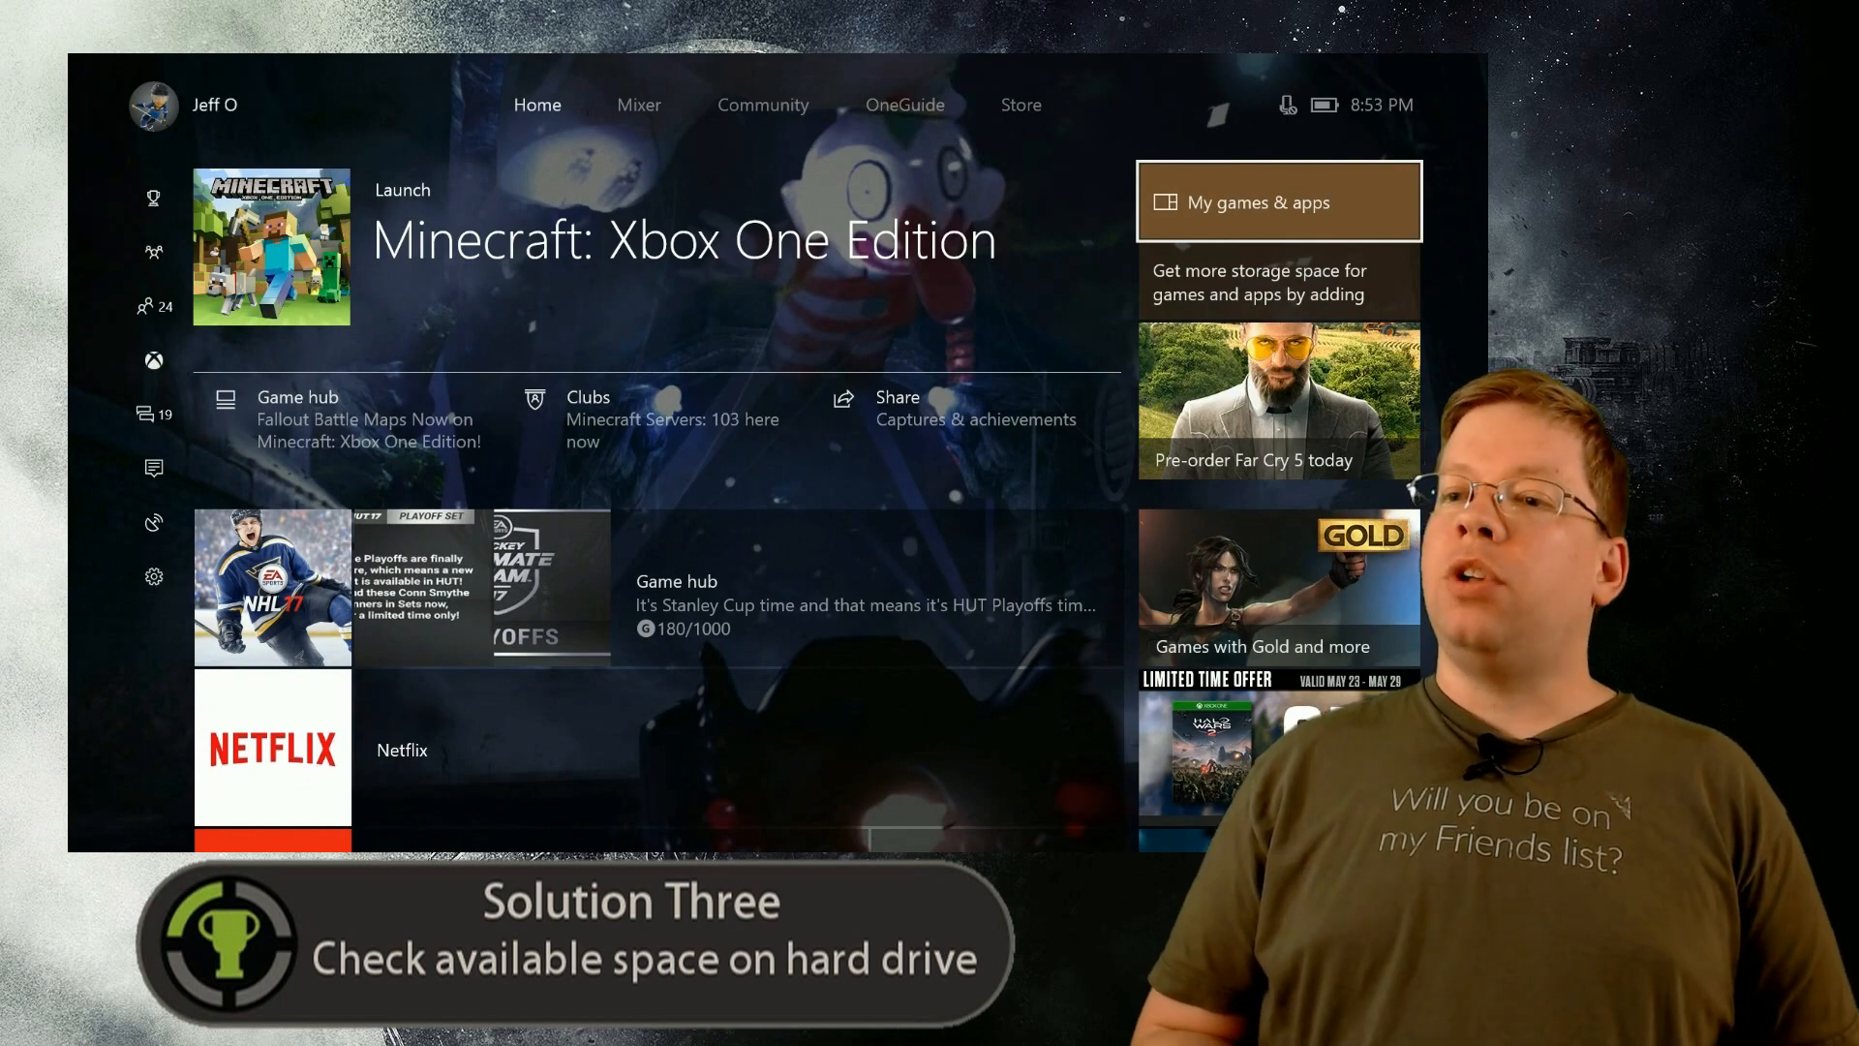
Step: Open 'My games & apps' and expand the 'Sort A-Z' dropdown
click(1277, 201)
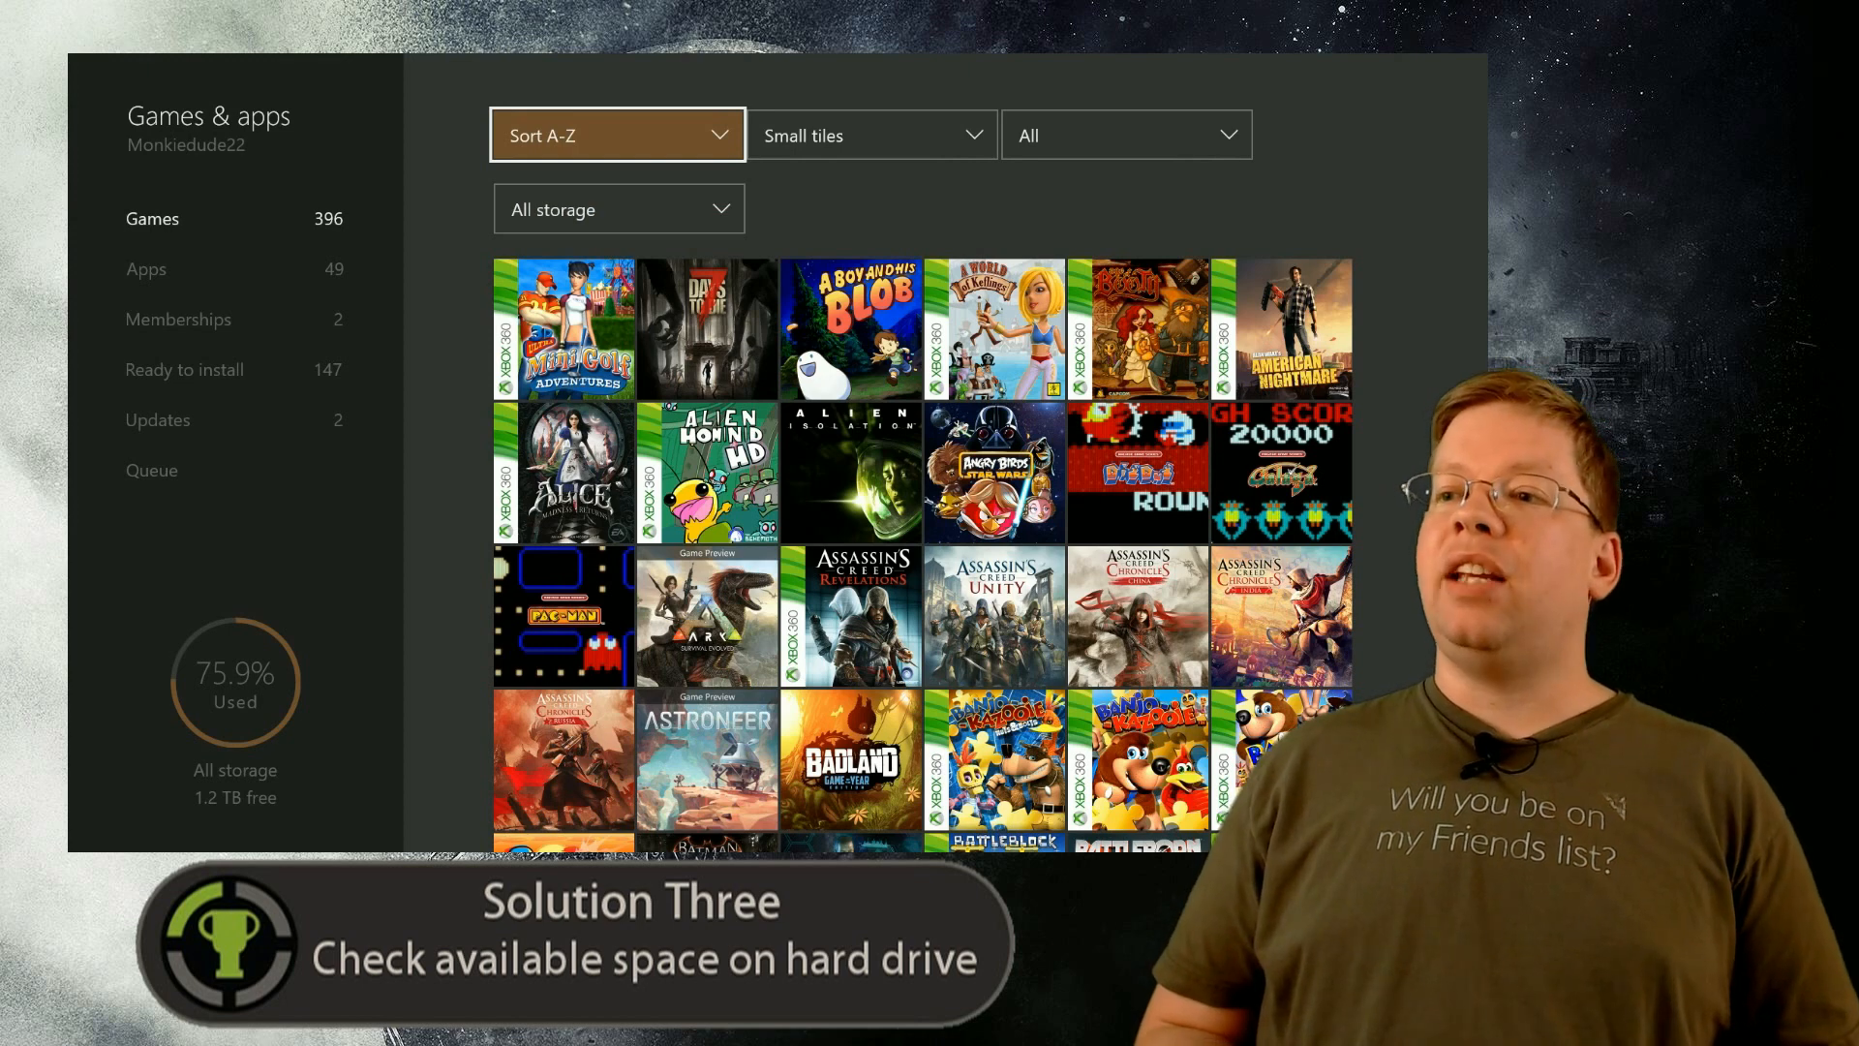
click(616, 134)
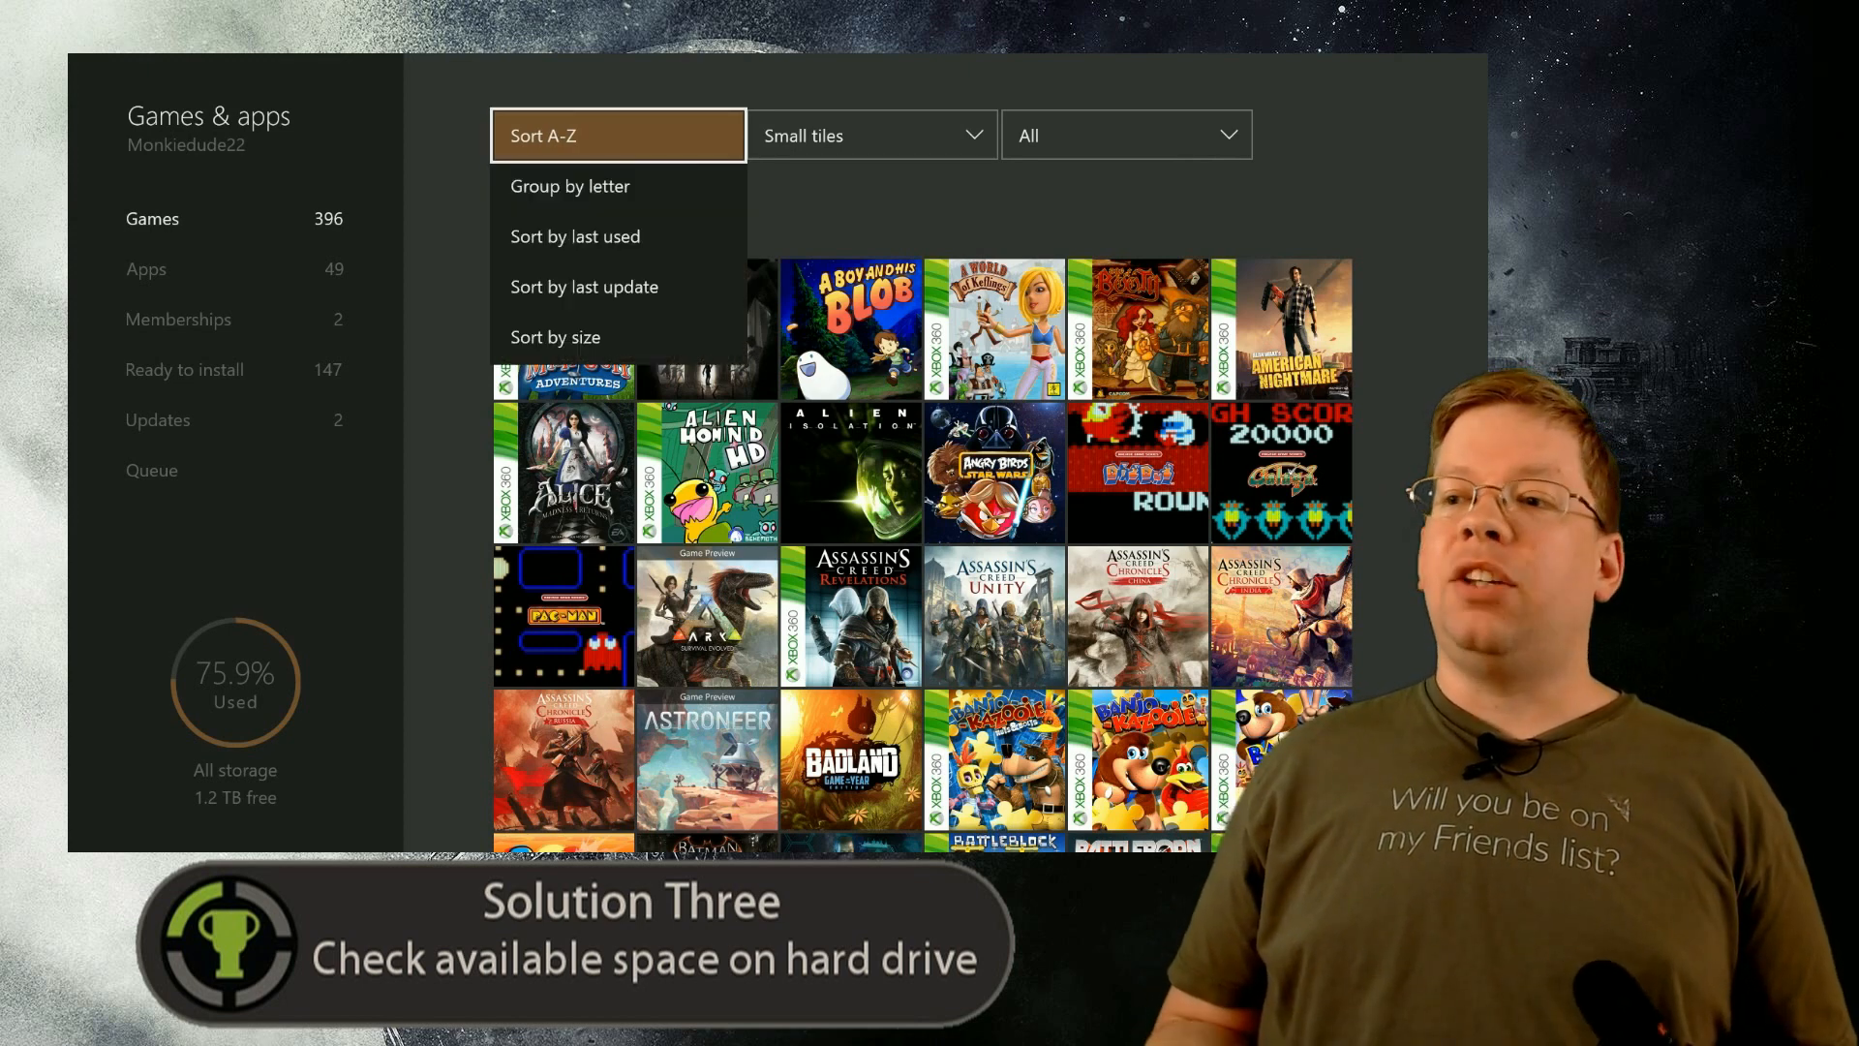
mouse_move(616, 185)
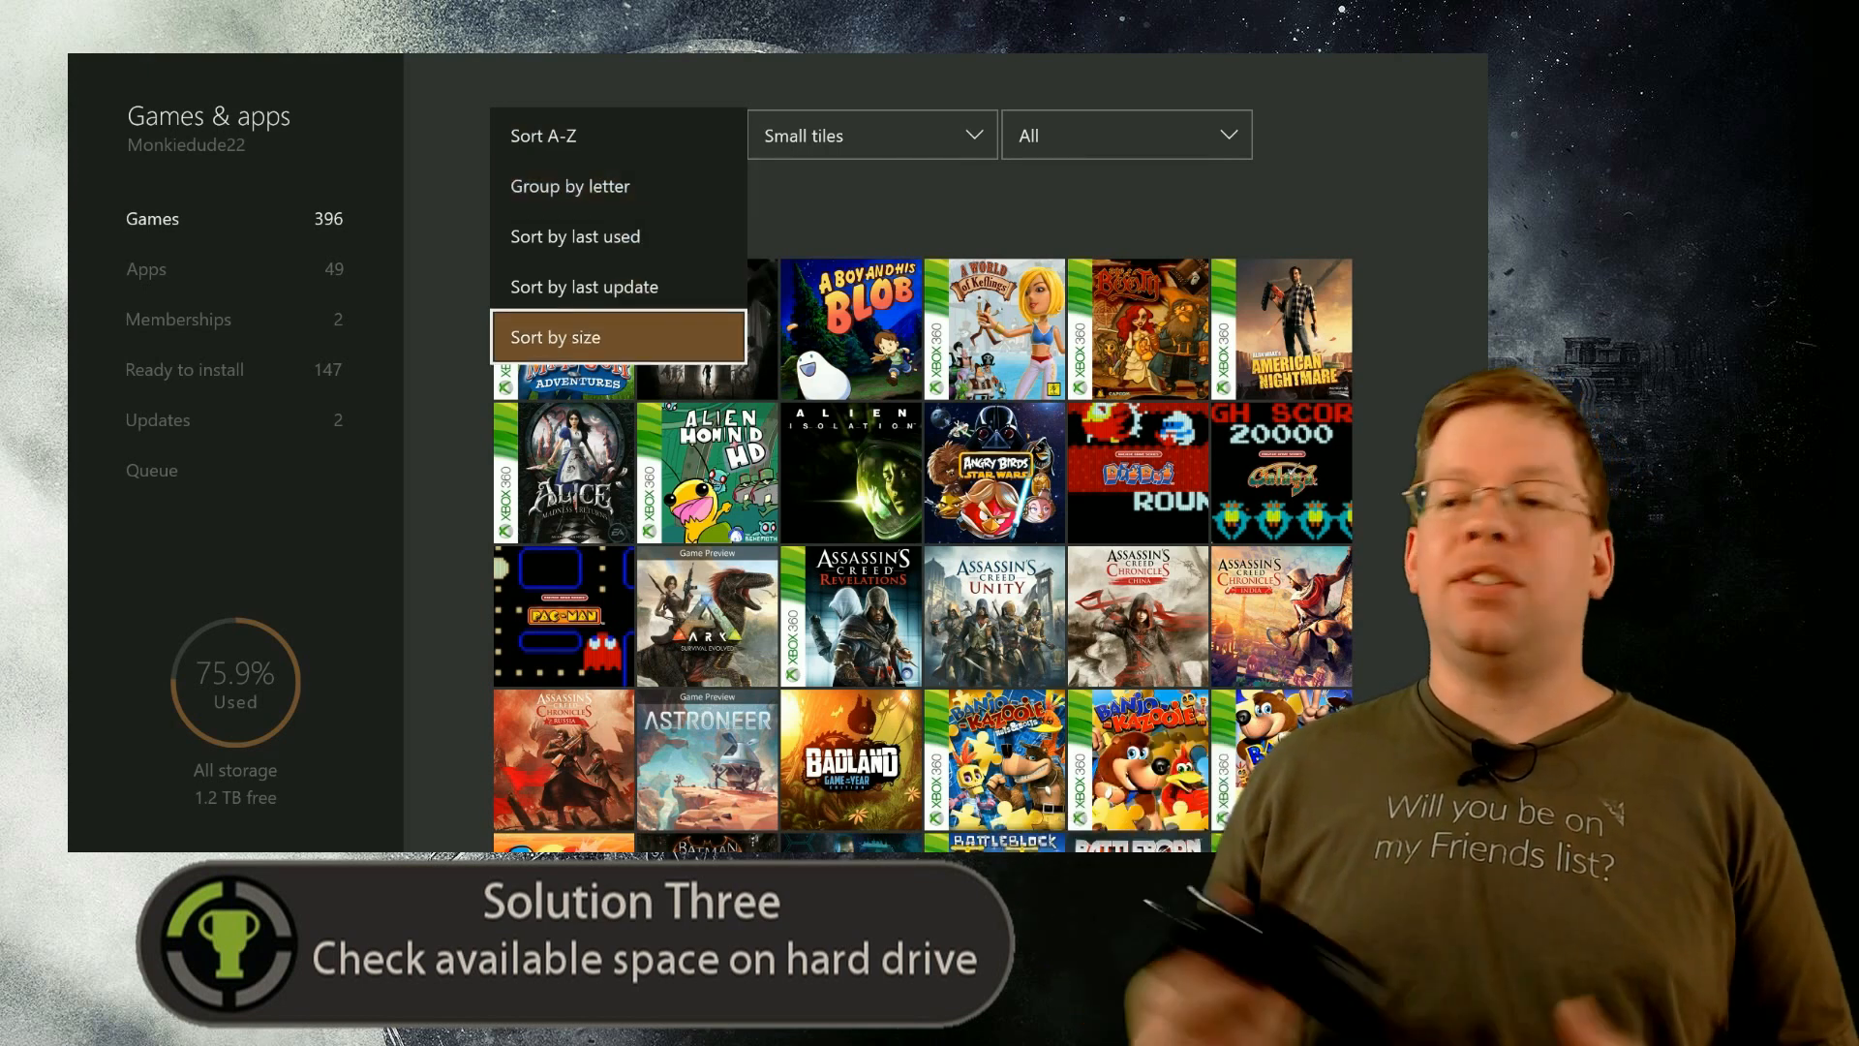
Step: Sort the games & apps list by size
click(554, 336)
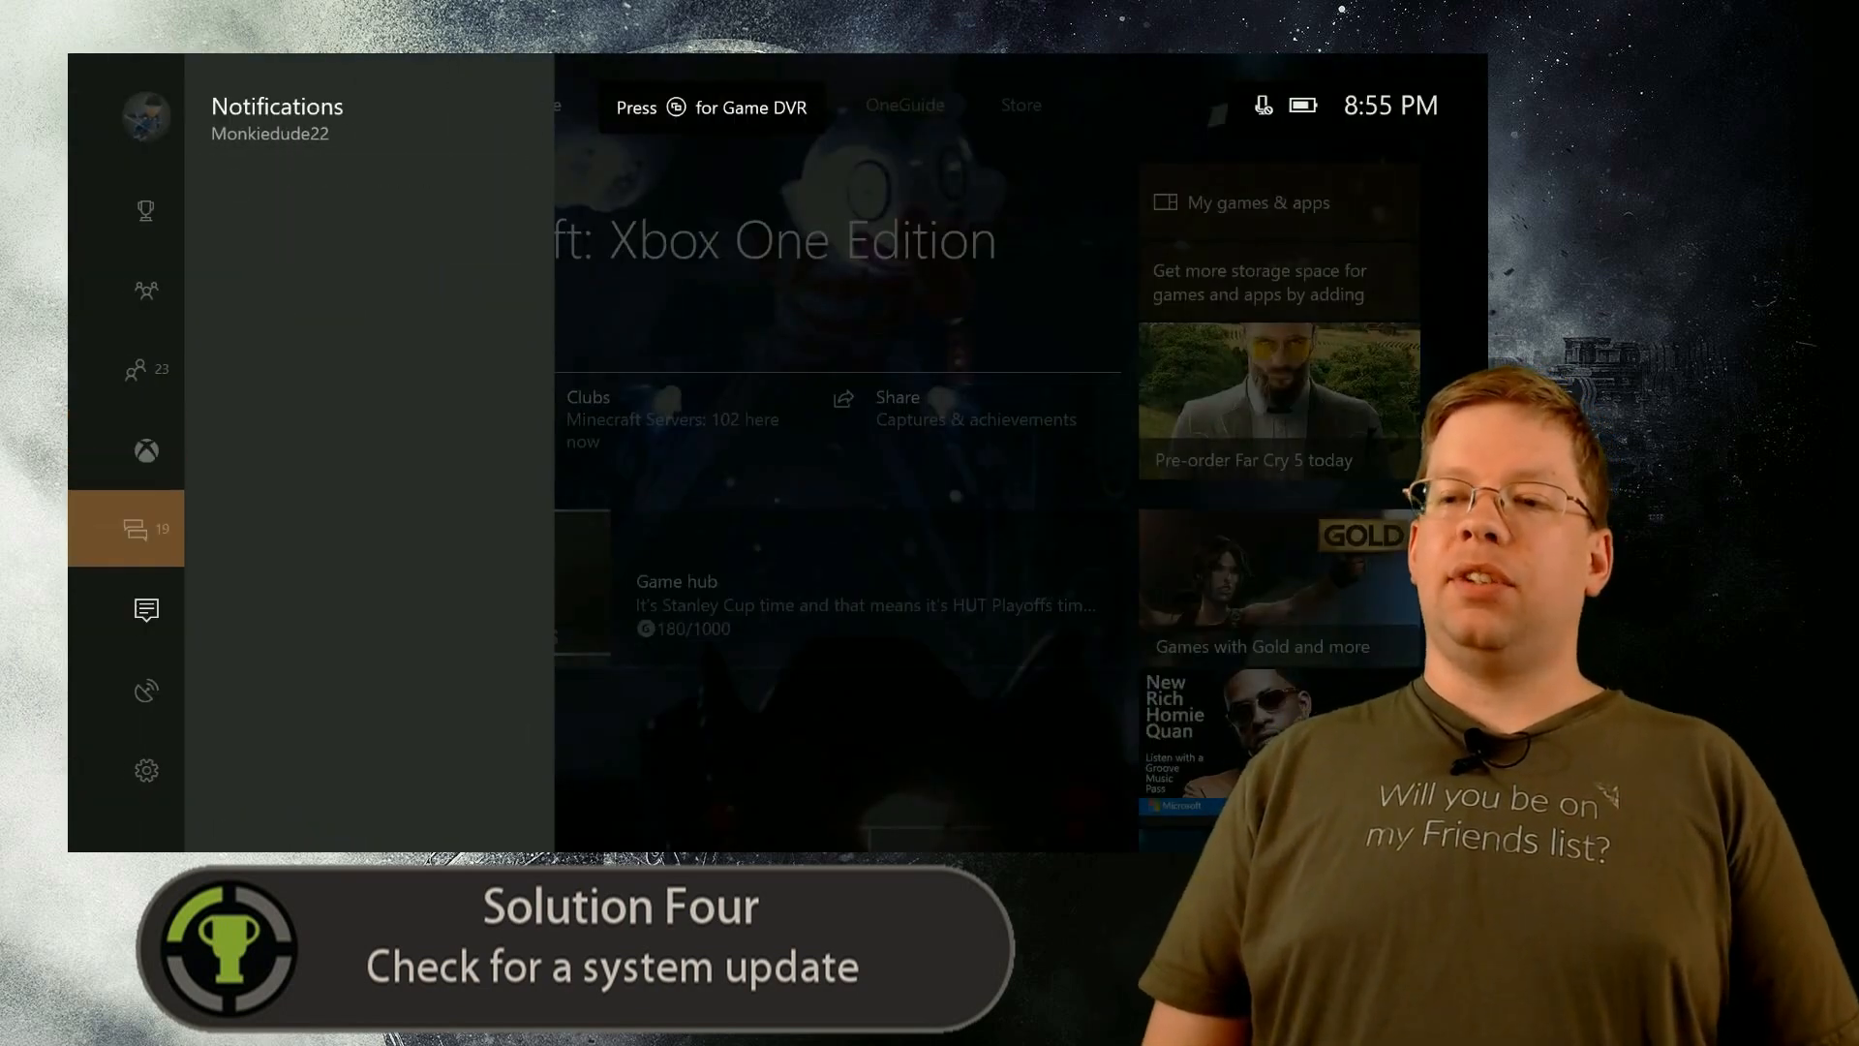
Step: Open Settings > All settings > System > Updates to check for console updates
click(144, 767)
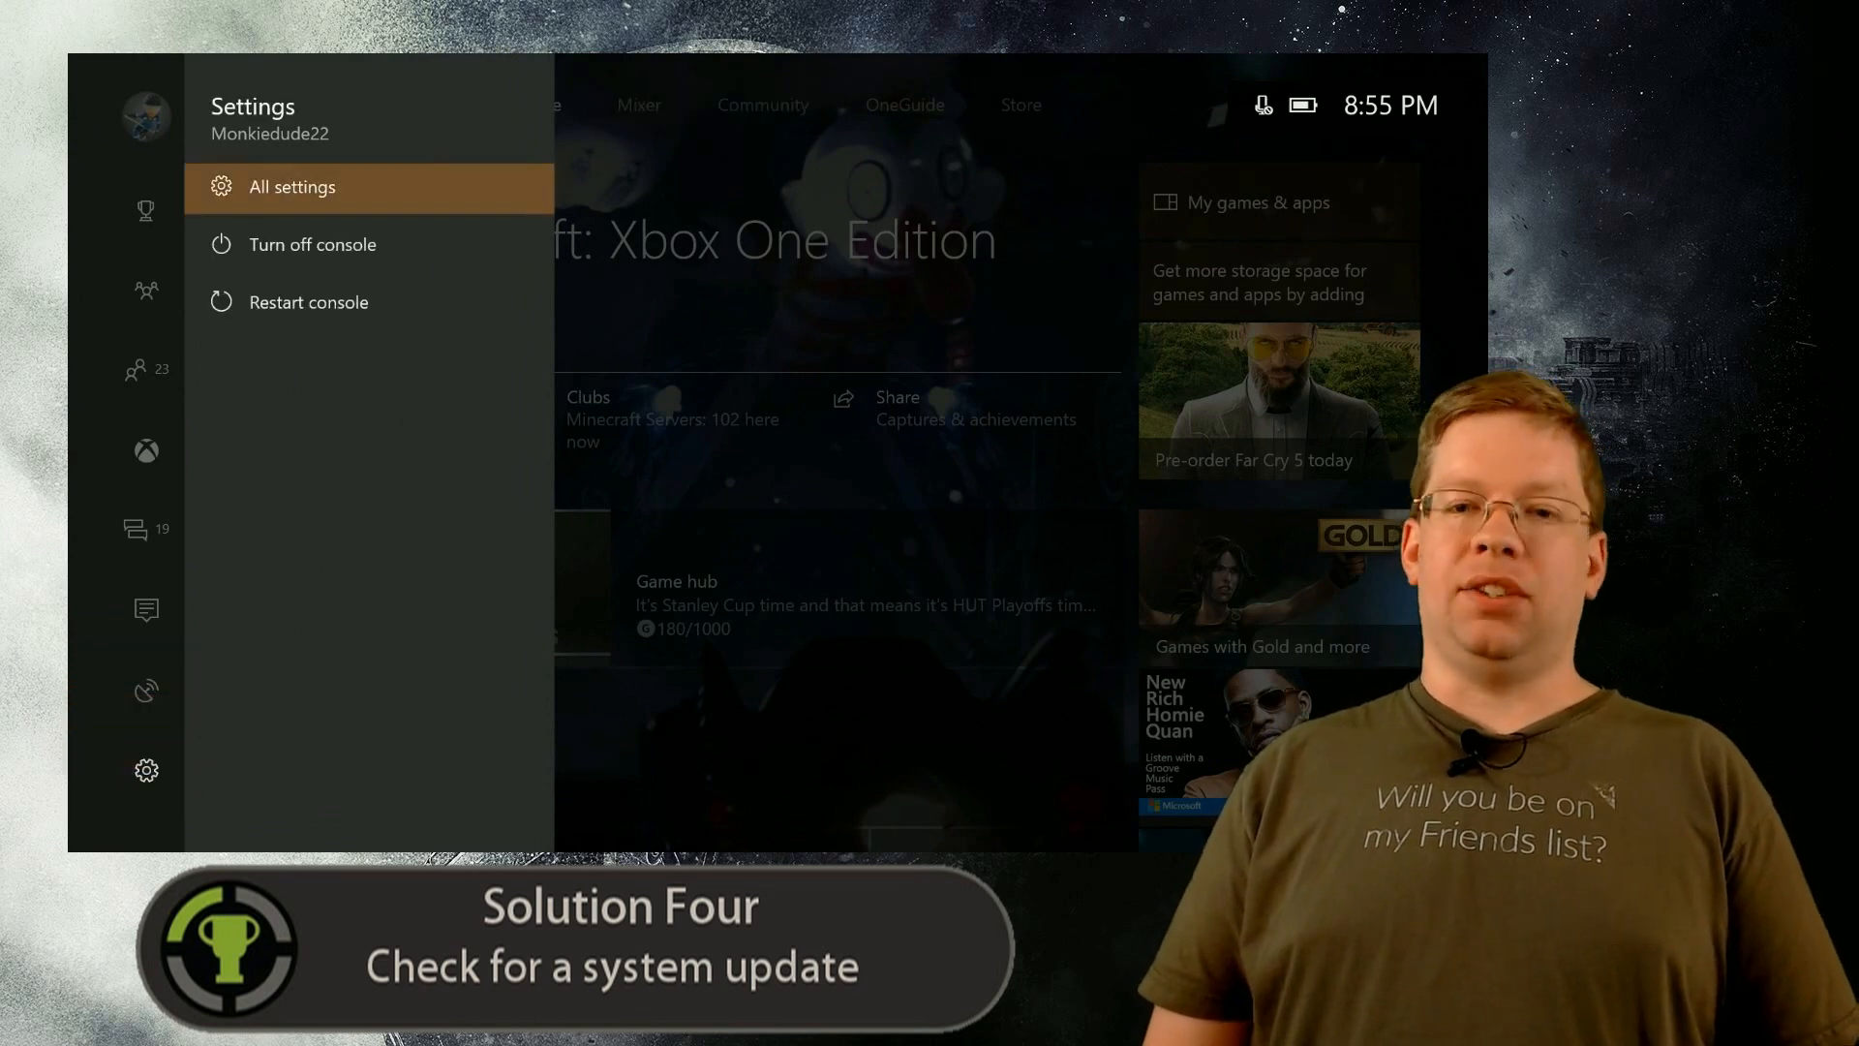
click(291, 186)
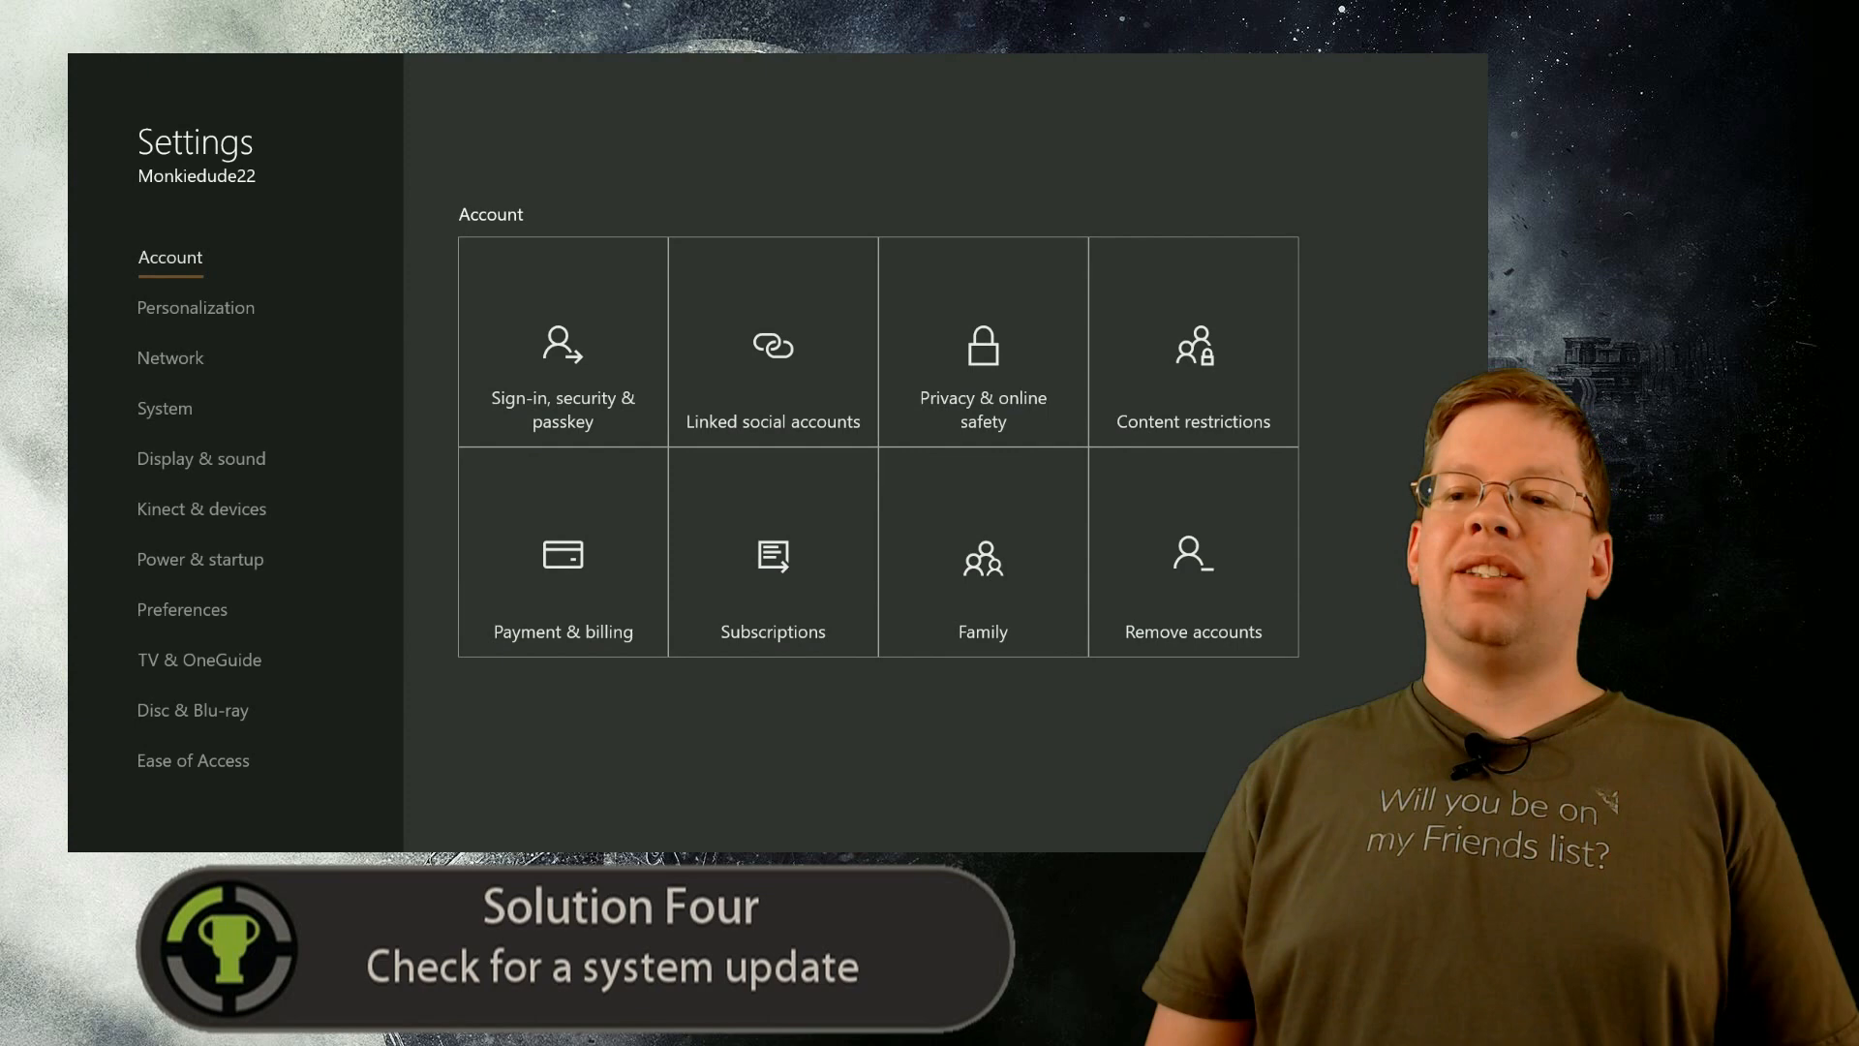
click(164, 408)
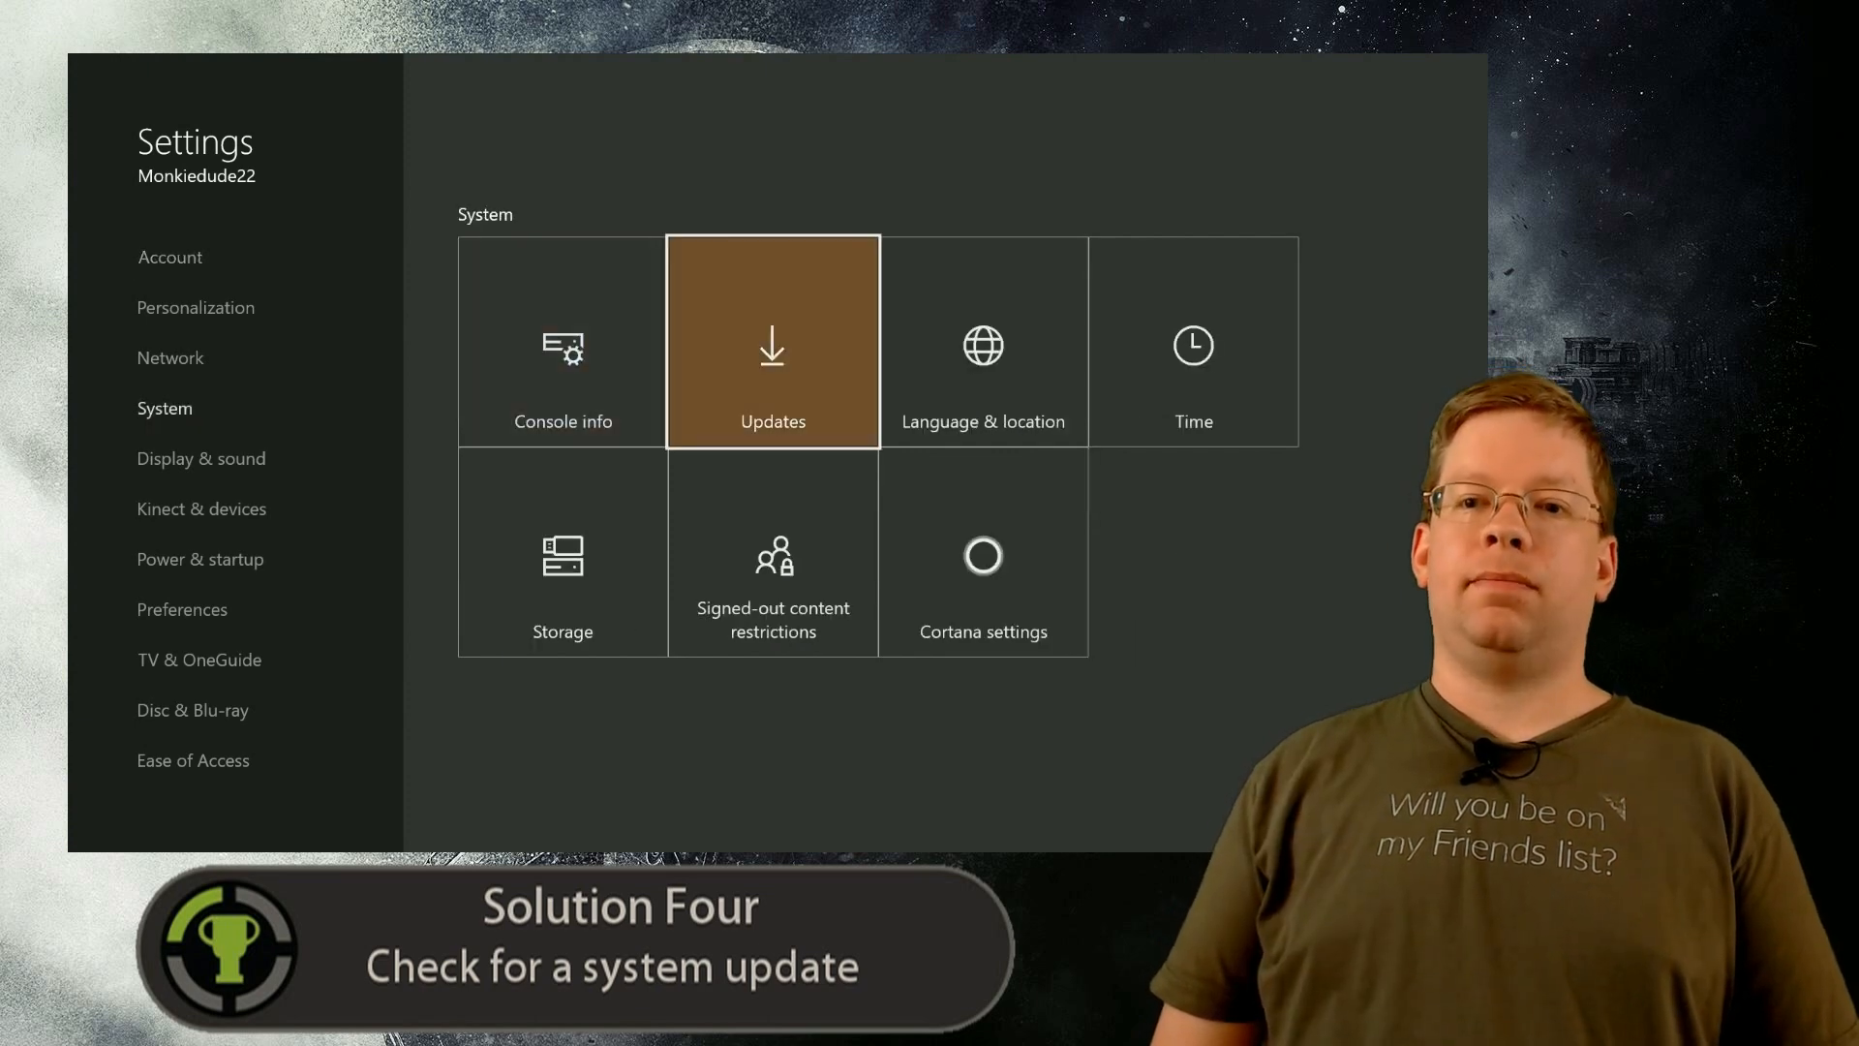
click(772, 342)
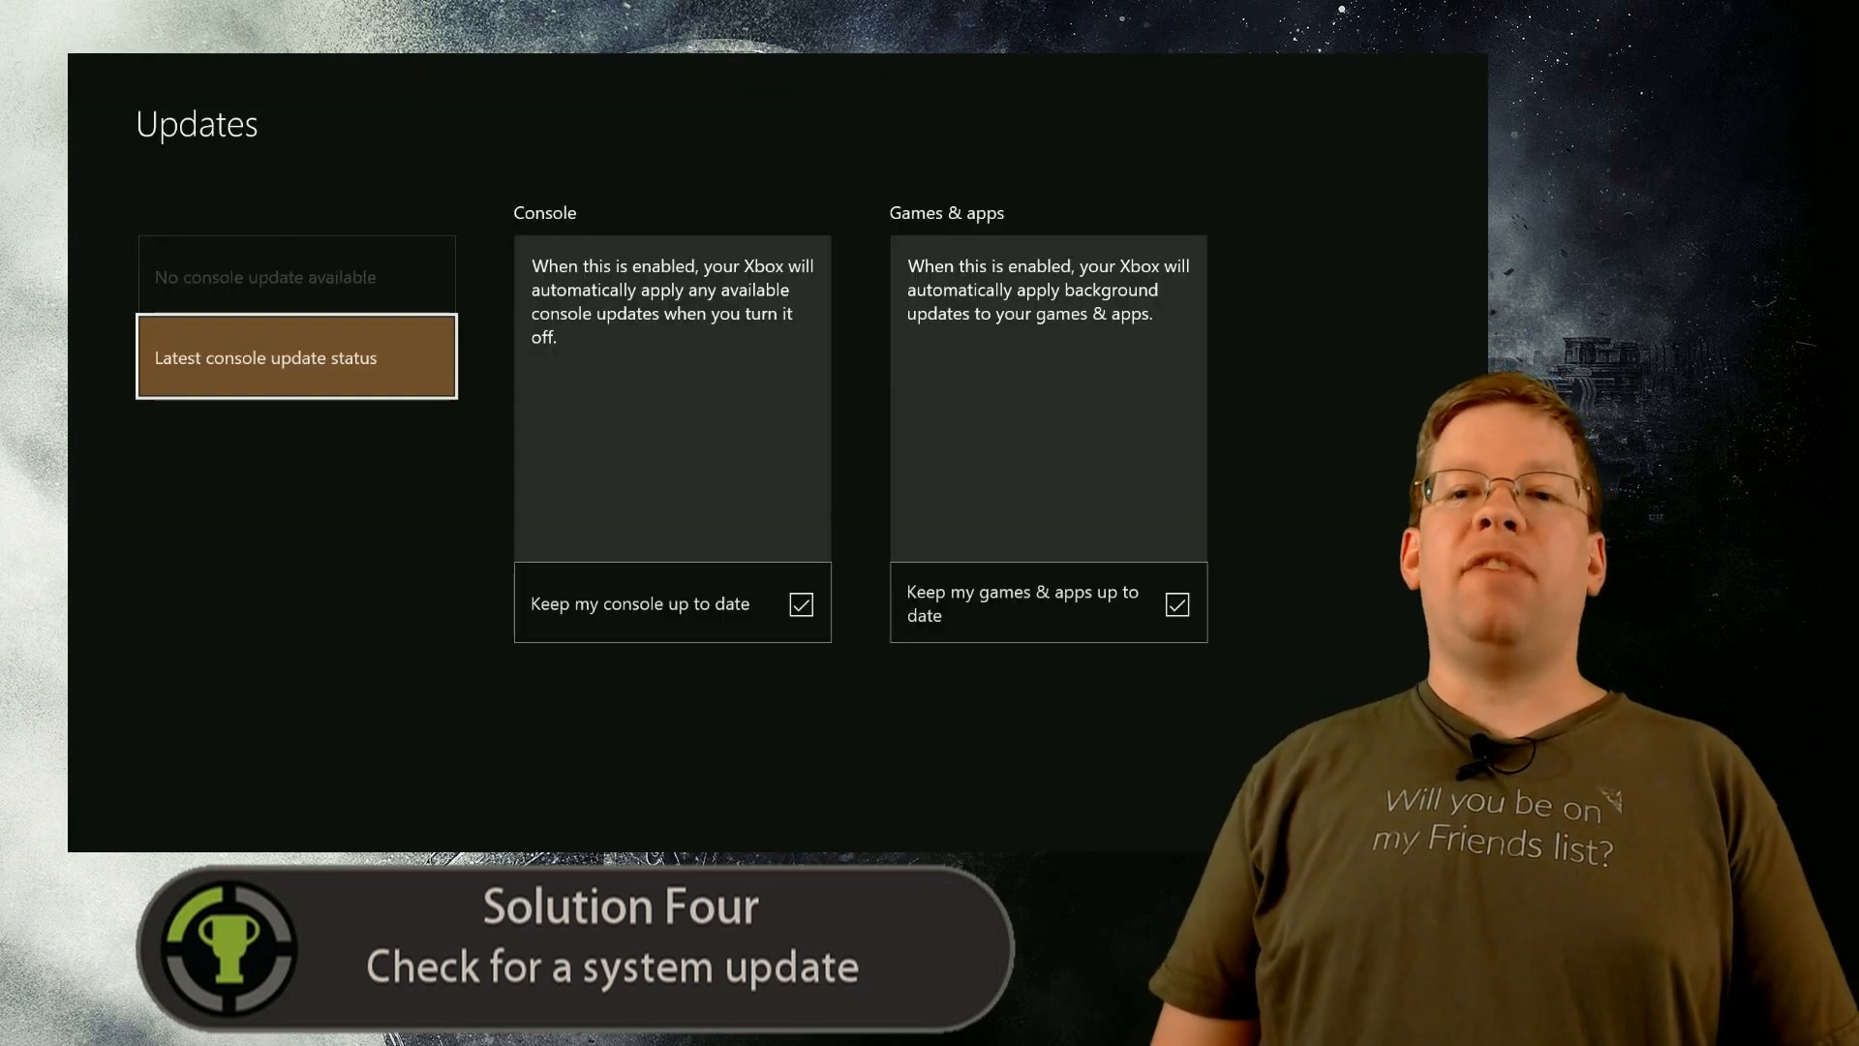